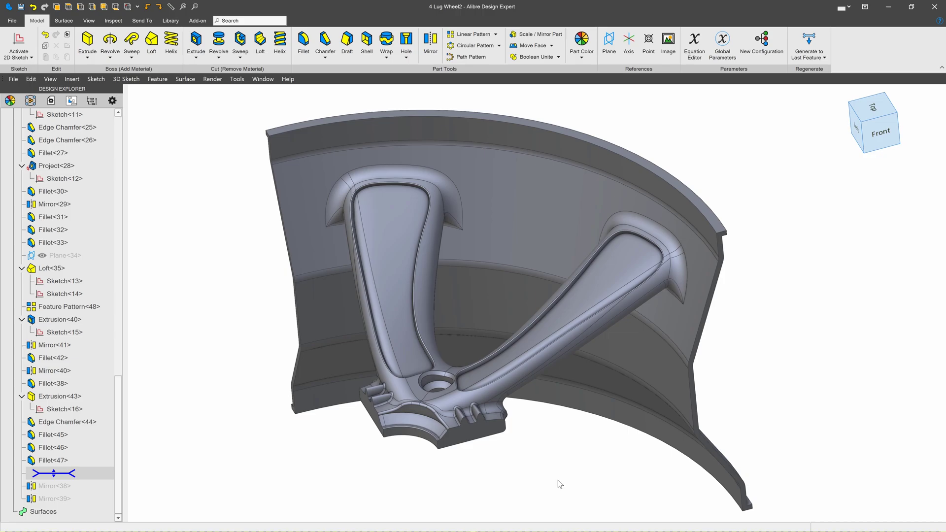
mouse_move(443, 485)
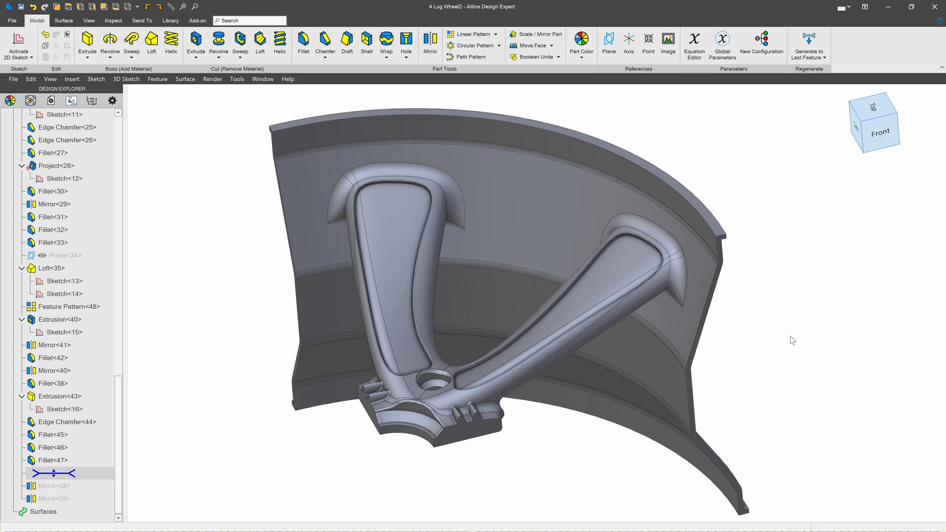
mouse_move(556, 99)
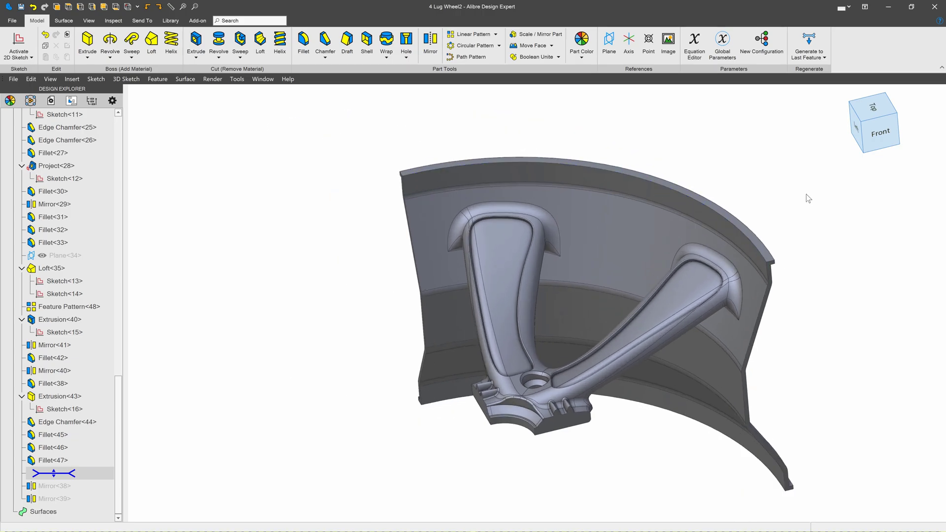
Mirror the quarter wheel as Entire Part across its side face, doubling it to a half wheel.
left_click(431, 42)
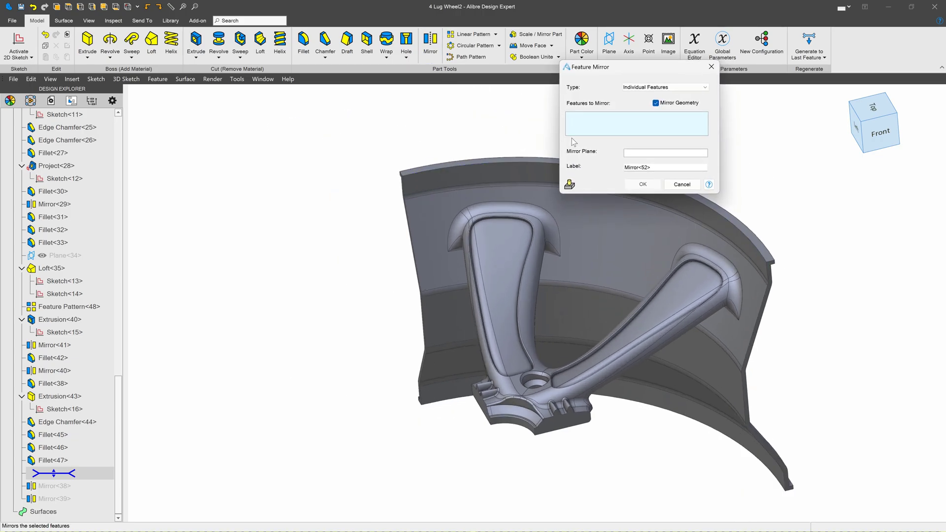
left_click(663, 87)
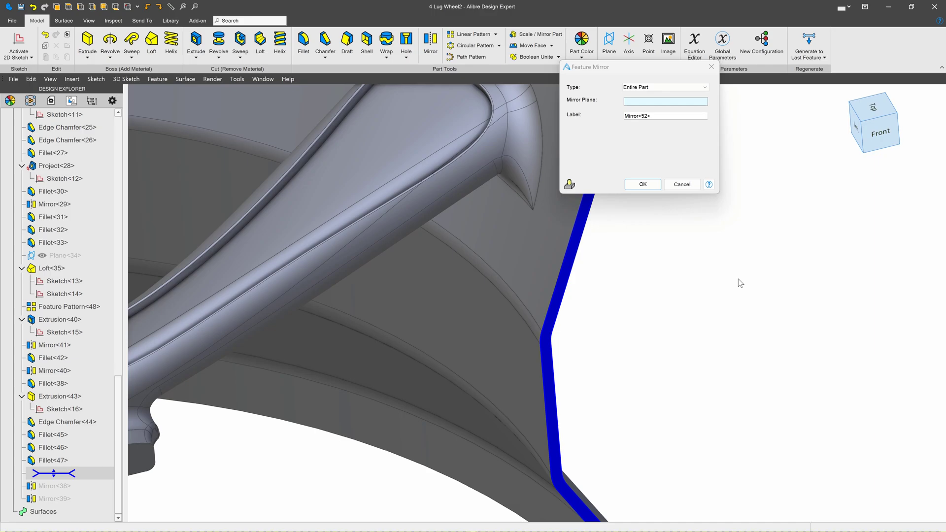
left_click(537, 298)
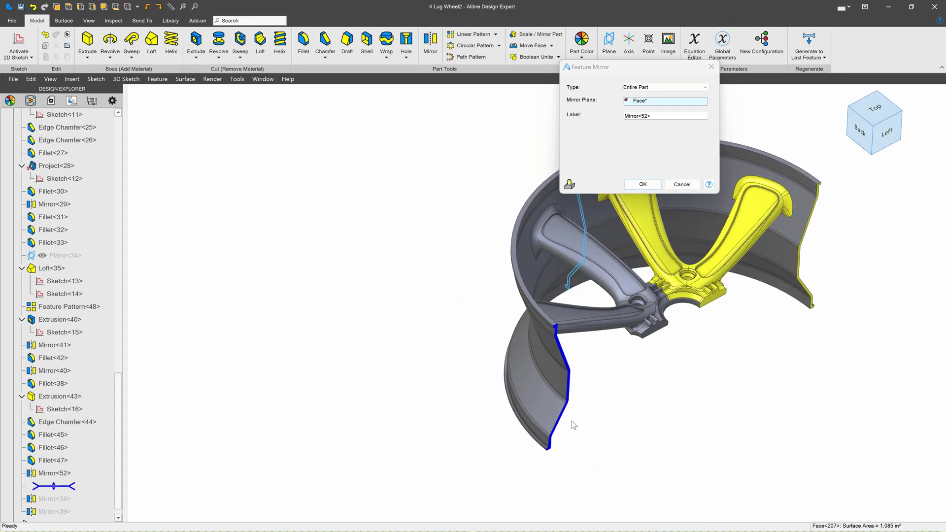
left_click(642, 183)
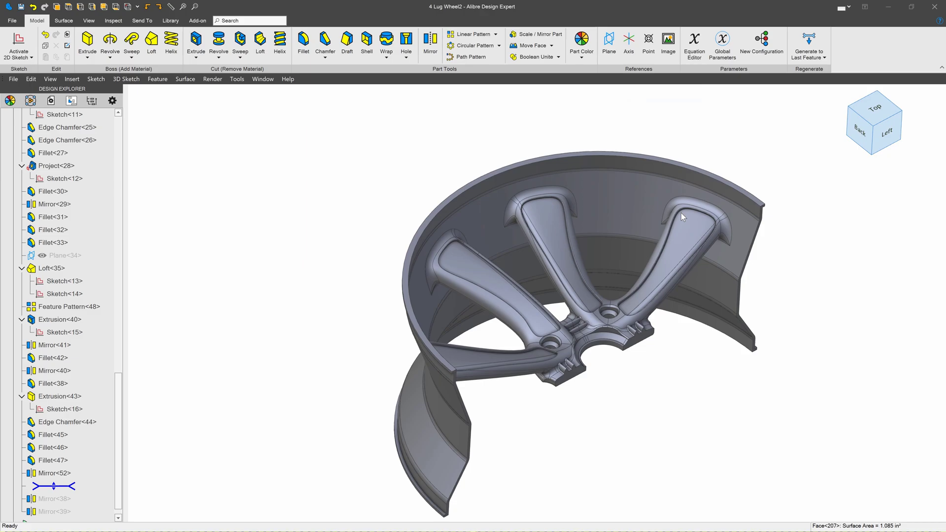
Mirror the half wheel as Entire Part across the opposite side face to make the full wheel.
left_click(54, 473)
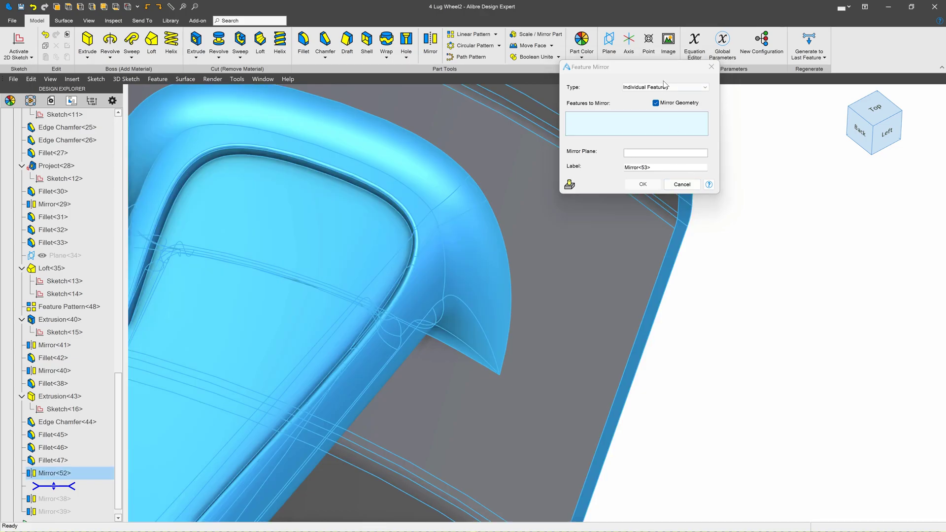
left_click(664, 87)
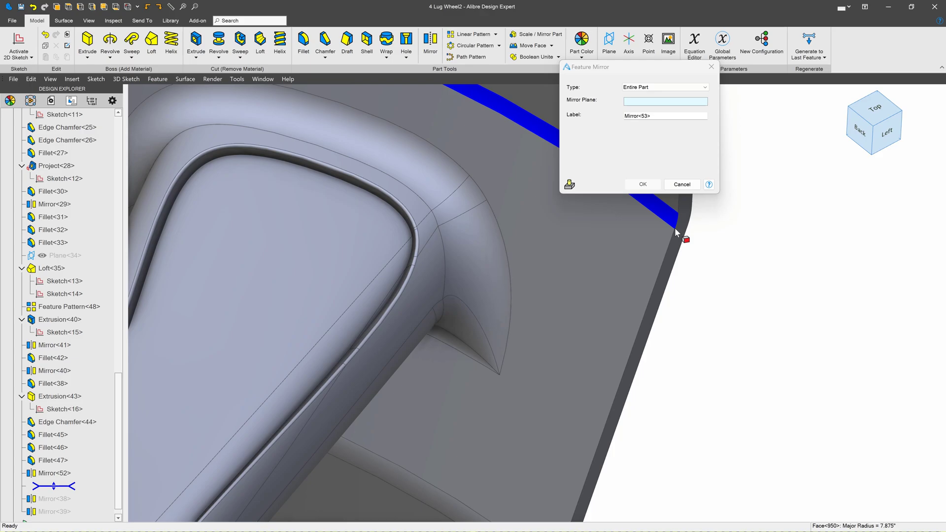
left_click(642, 184)
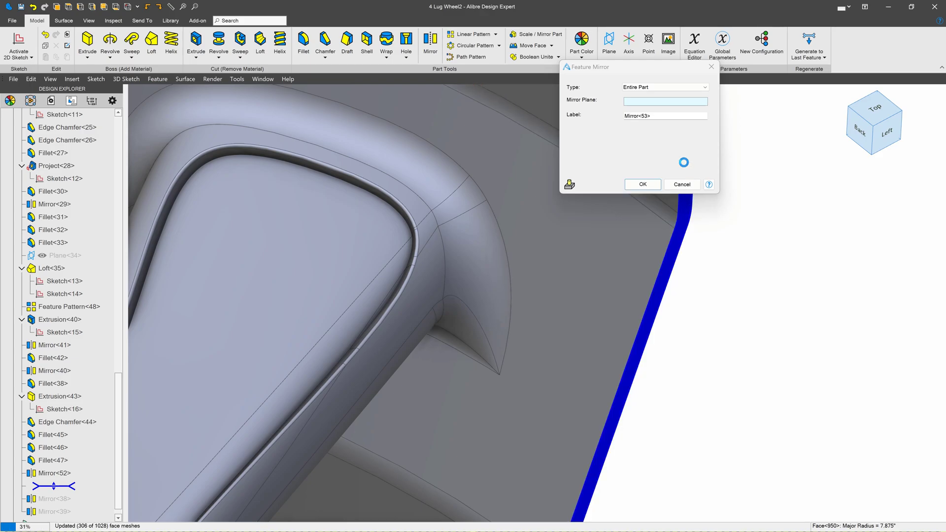
left_click(642, 184)
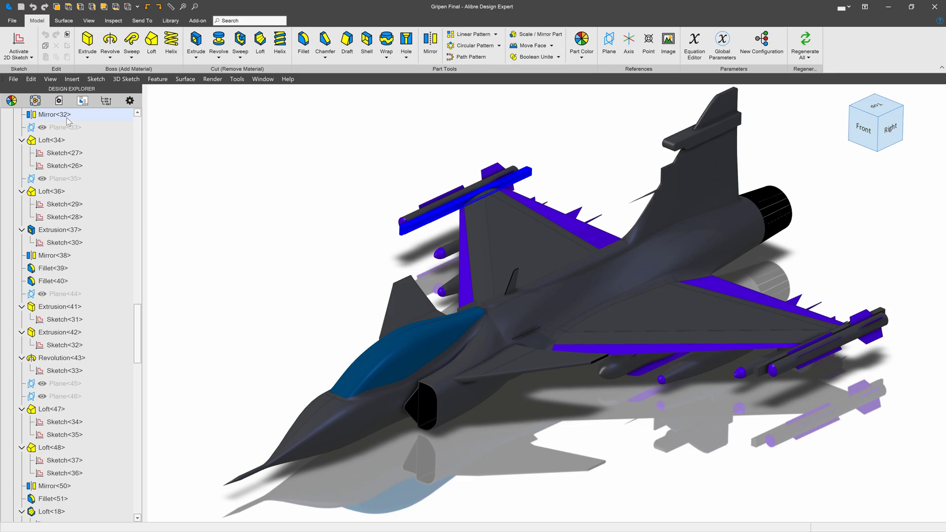
Inspect the geometry of Mirror<38> and Mirror<50> in the Gripen Final part, then regenerate all.
left_click(60, 255)
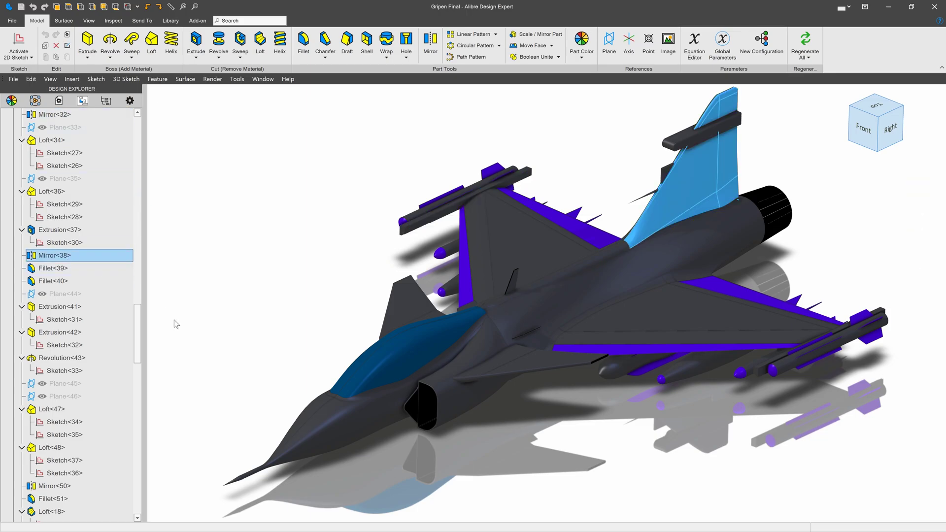
left_click(60, 486)
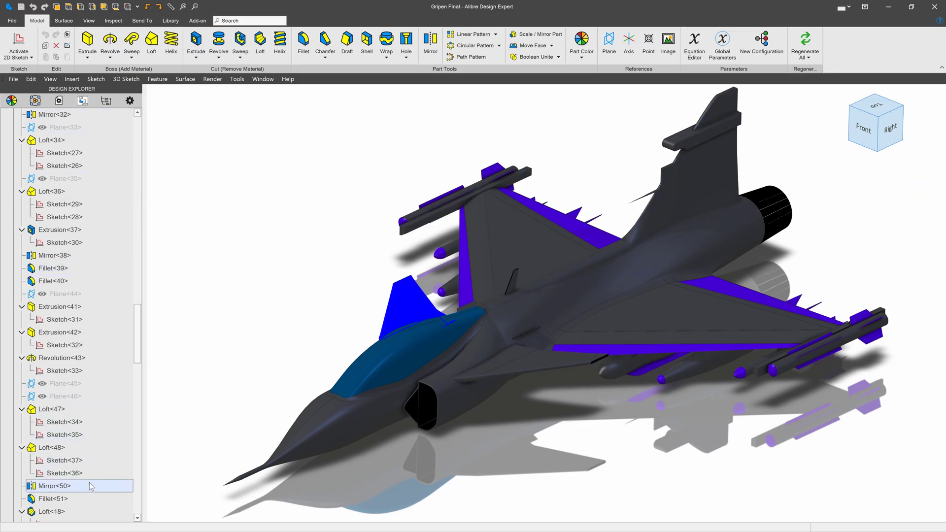
left_click(54, 486)
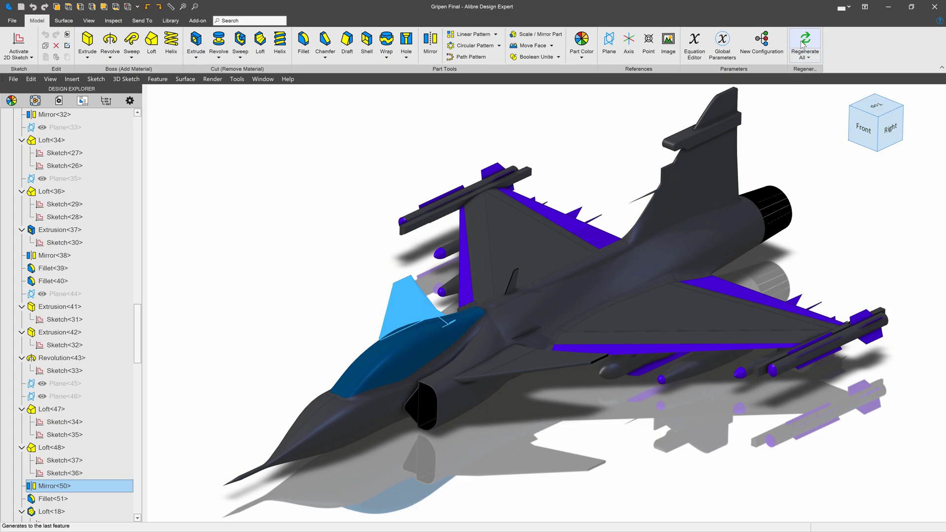
mouse_move(804, 43)
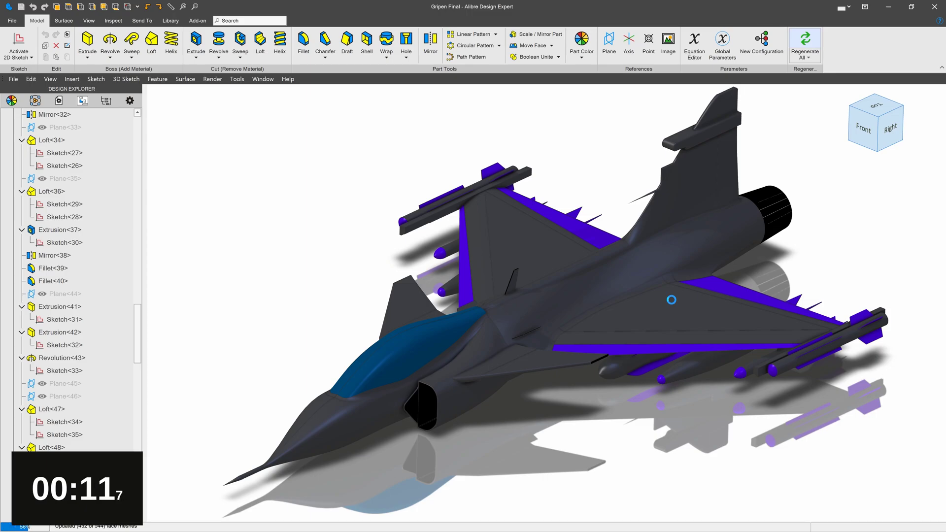
left_click(672, 300)
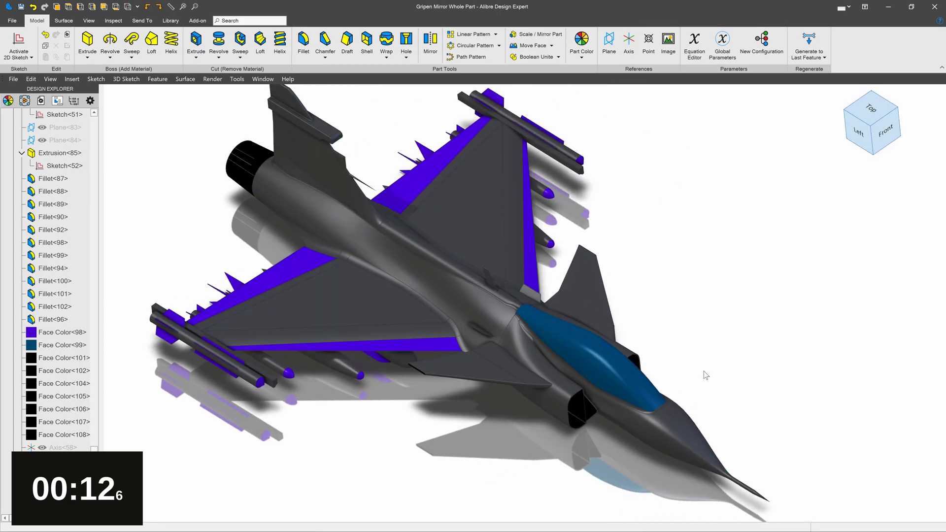
Choose Regenerate All from the Generate to Last Feature dropdown for the whole-part-mirrored Gripen.
left_click(809, 42)
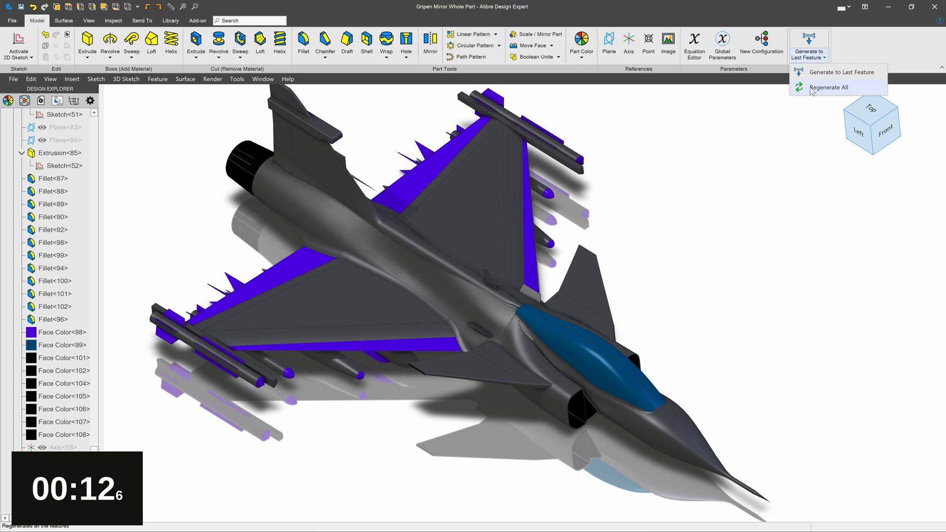
left_click(831, 86)
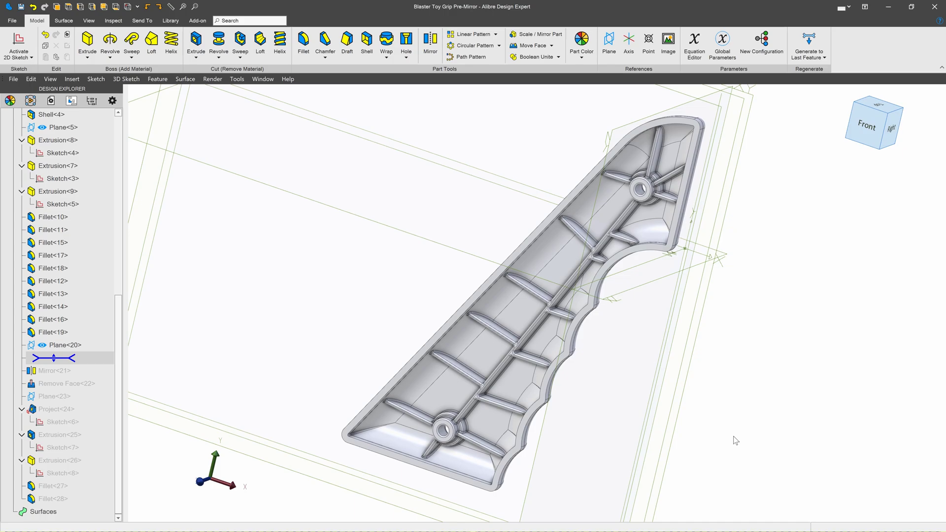
mouse_move(757, 408)
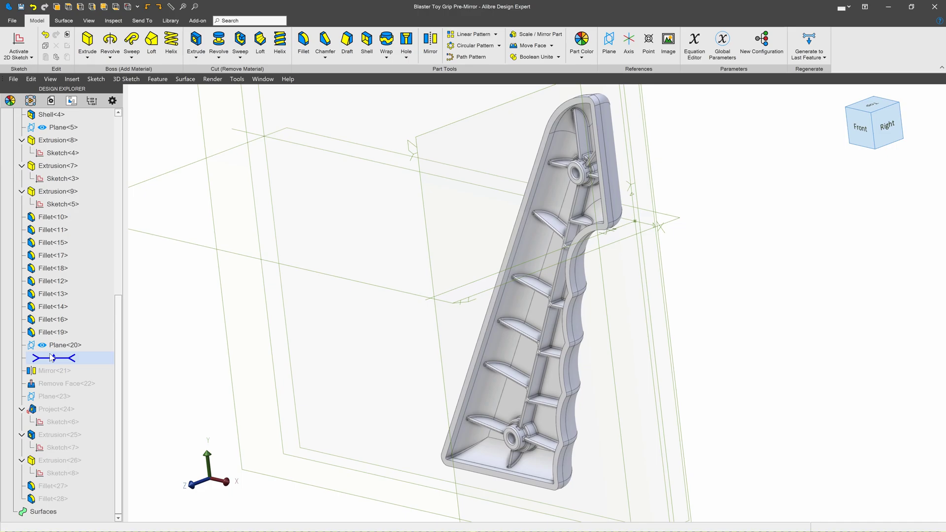
Roll the grip history forward past Mirror<21> to the end of the feature list.
left_click(68, 370)
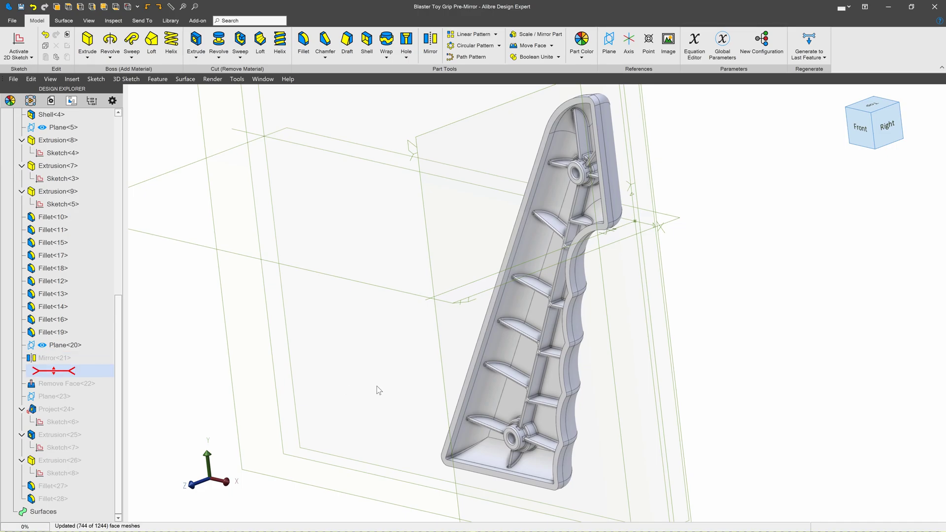
left_click(54, 358)
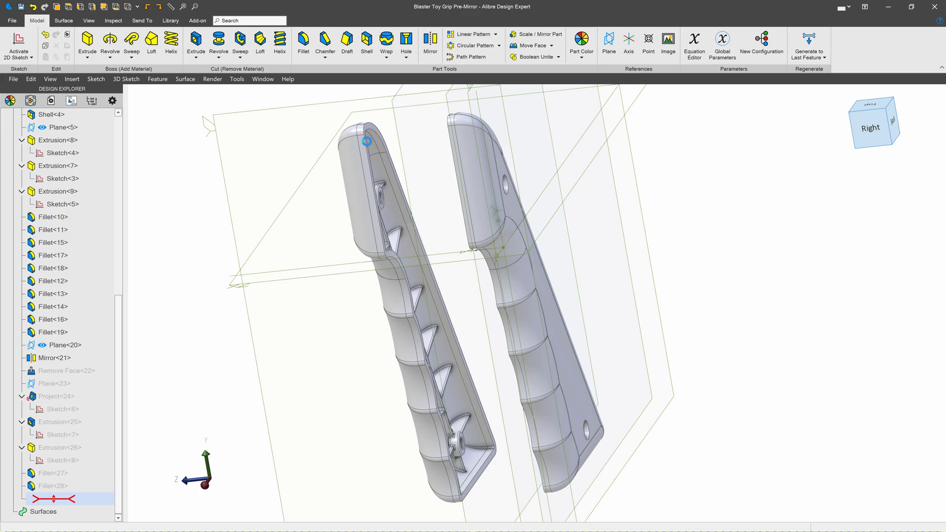
mouse_move(438, 148)
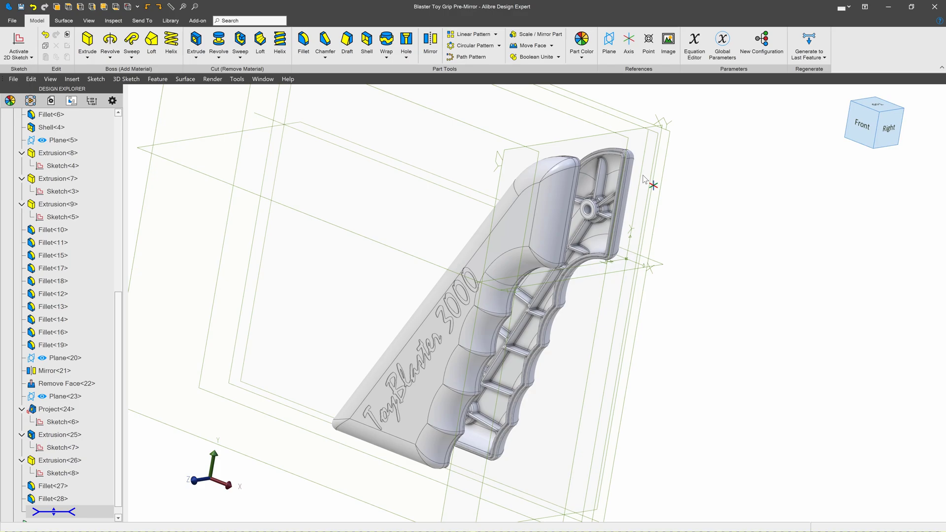
mouse_move(339, 287)
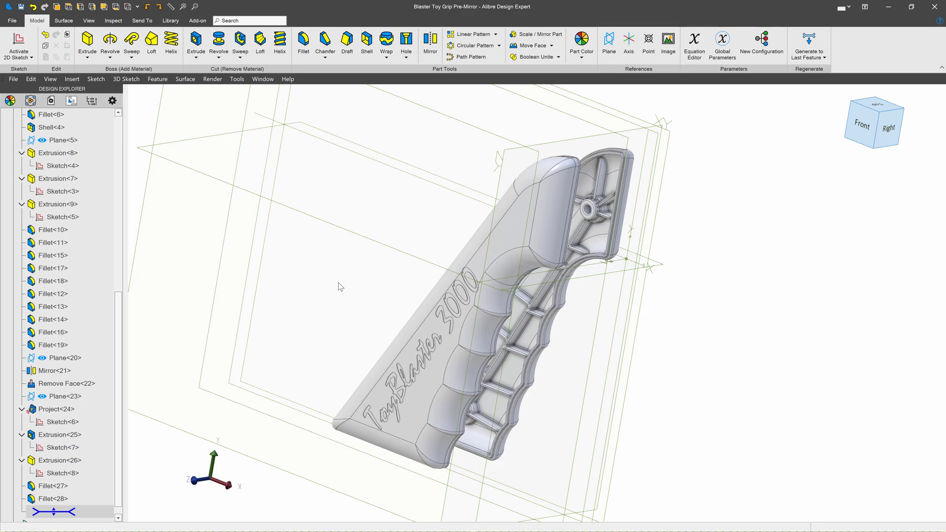
mouse_move(622, 399)
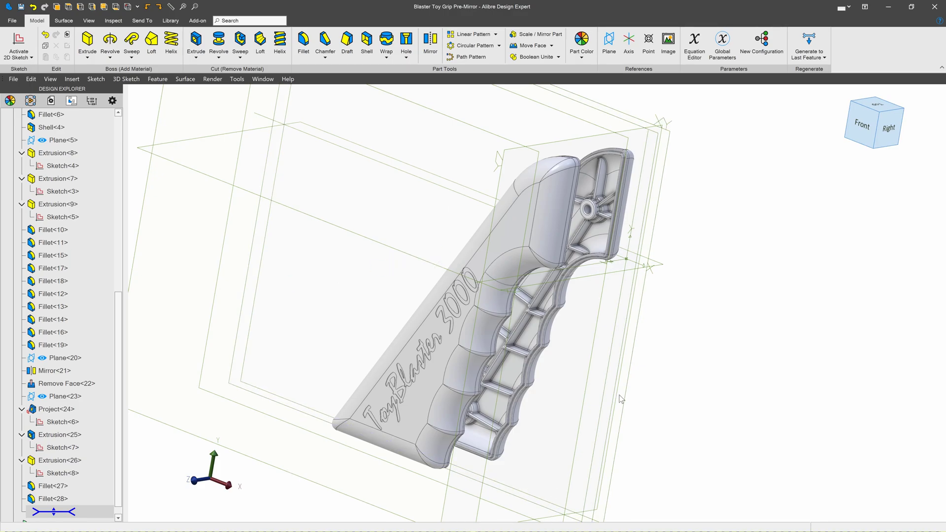
left_click(50, 140)
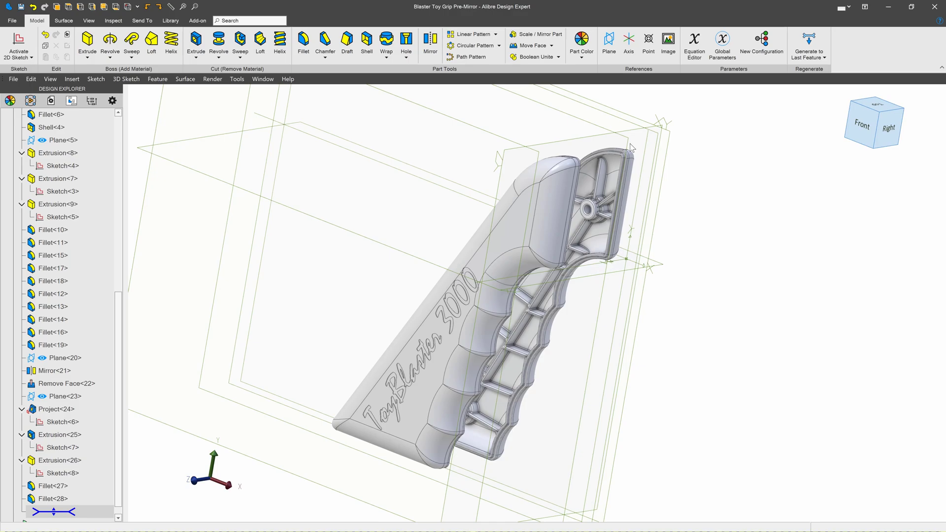
mouse_move(497, 155)
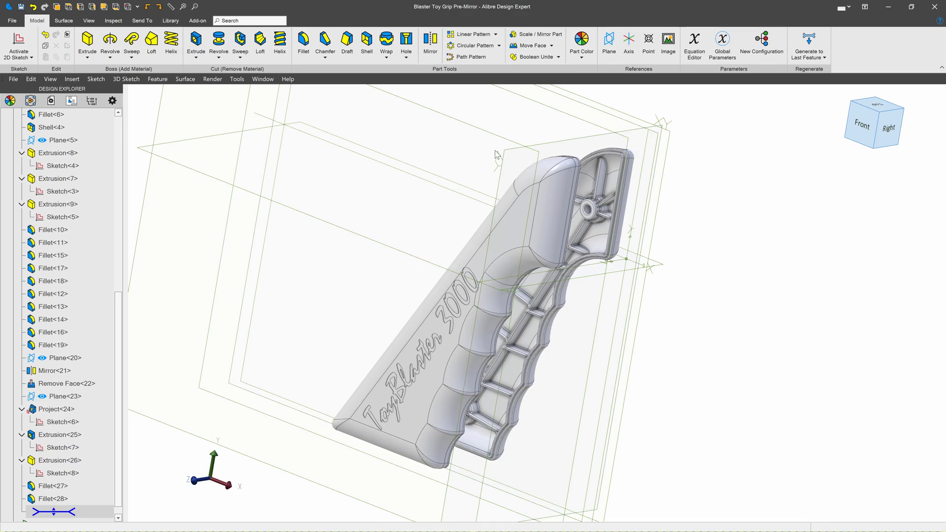
mouse_move(483, 150)
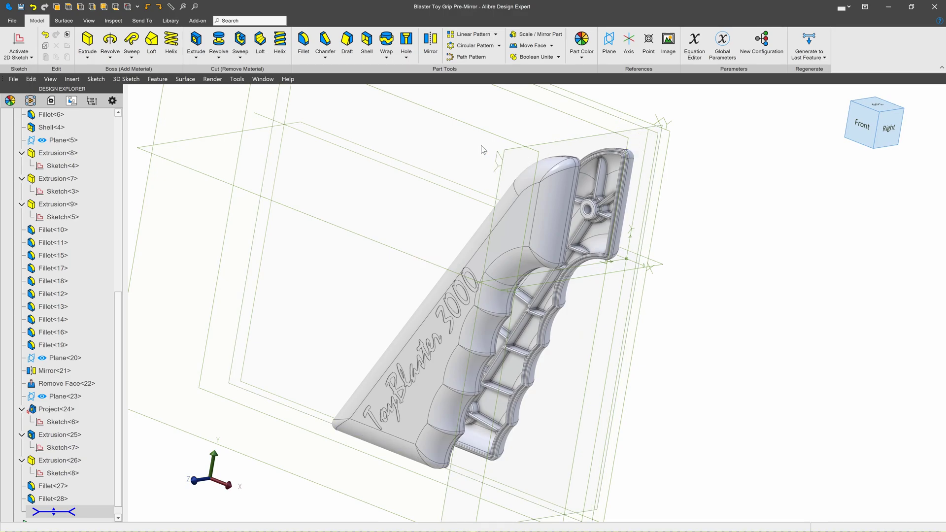